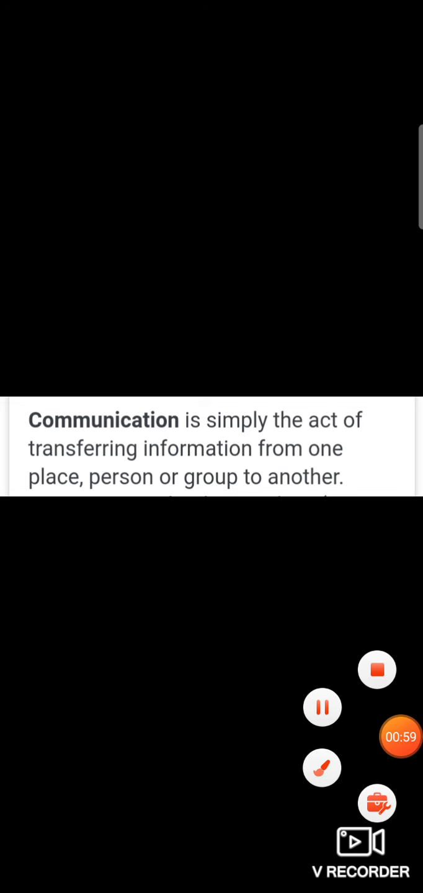
# - Scroll to the Unit 6 Culture notes image with Q1 defining communication and its four means
pyautogui.scroll(-3)
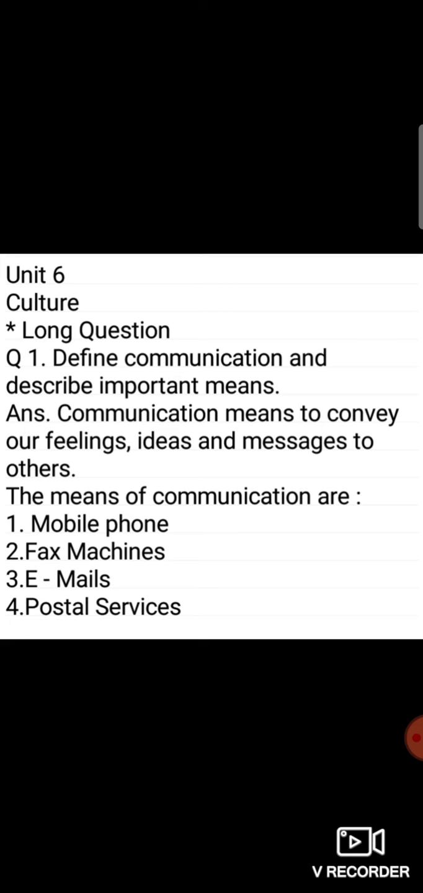
pyautogui.click(400, 737)
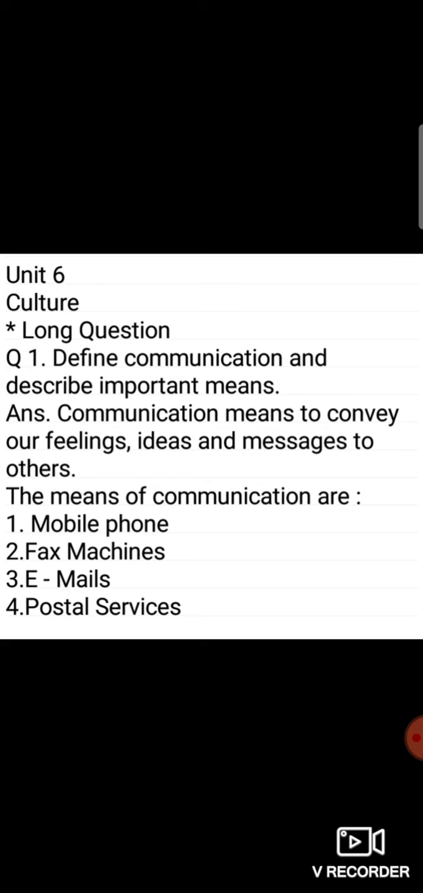
pyautogui.click(399, 737)
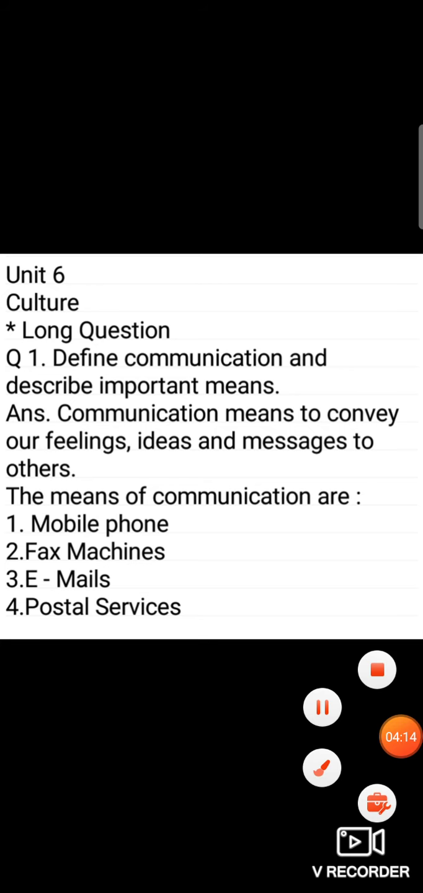